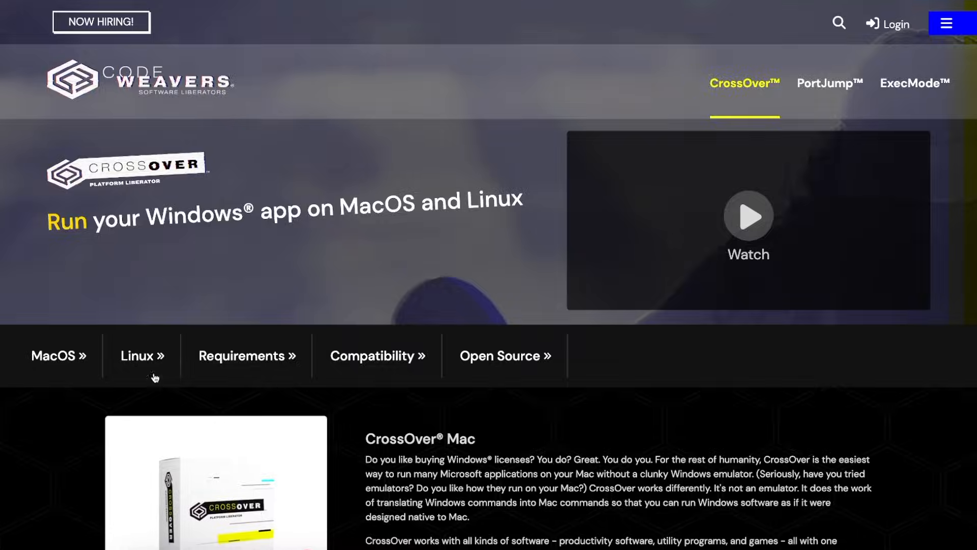
Scroll to the CrossOver Mac section with Buy Now, Free Trial and install guidance.
{"action": "scroll", "scroll_direction": "down", "scroll_amount": 3}
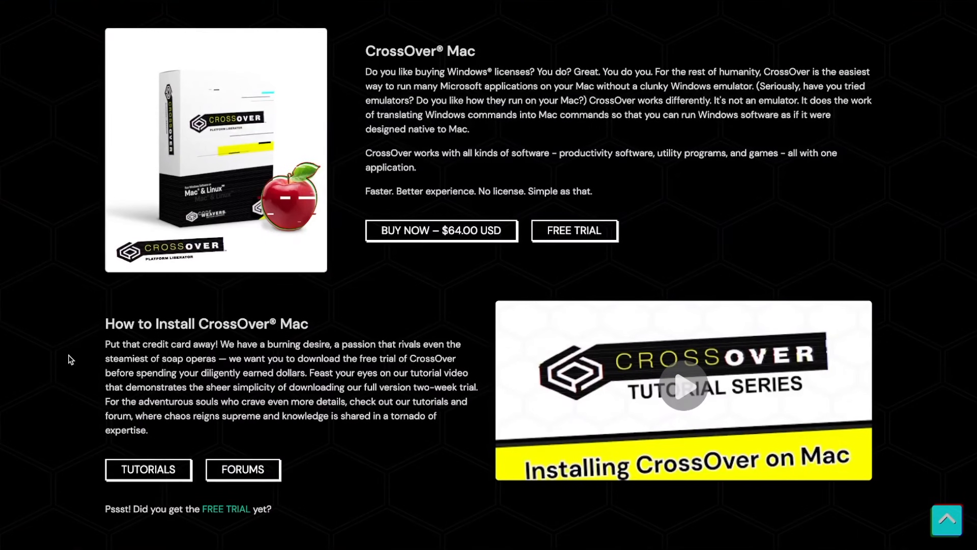
{"action": "mouse_move", "coordinate": [577, 236]}
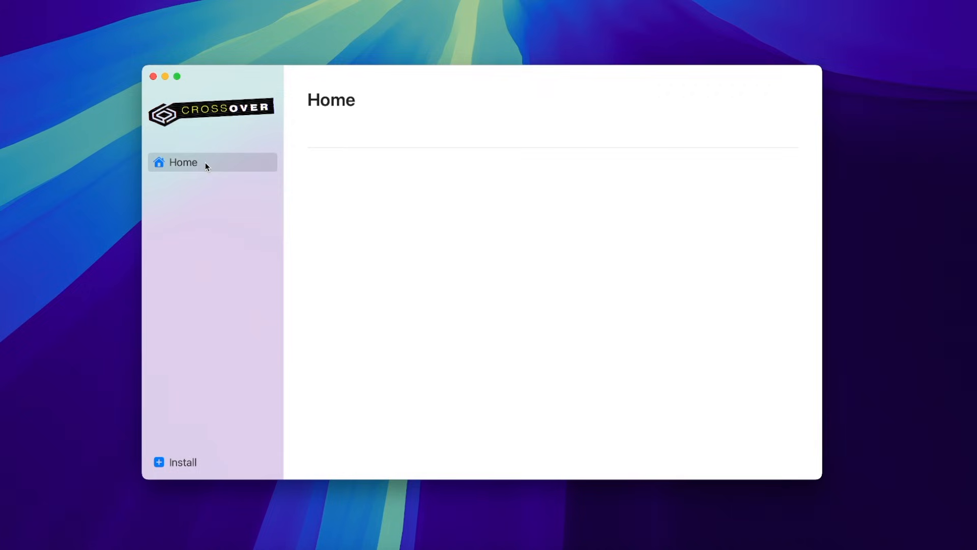
{"action": "mouse_move", "coordinate": [195, 462]}
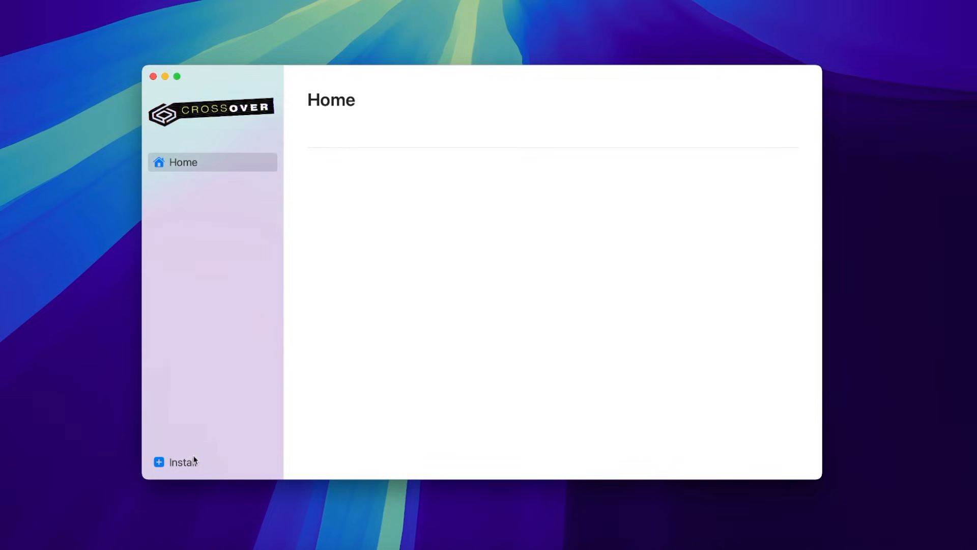
Search the install catalogue for 'kitchen' and open The Kitchen Sink page.
{"action": "left_click", "coordinate": [182, 462]}
{"action": "type", "text": "k"}
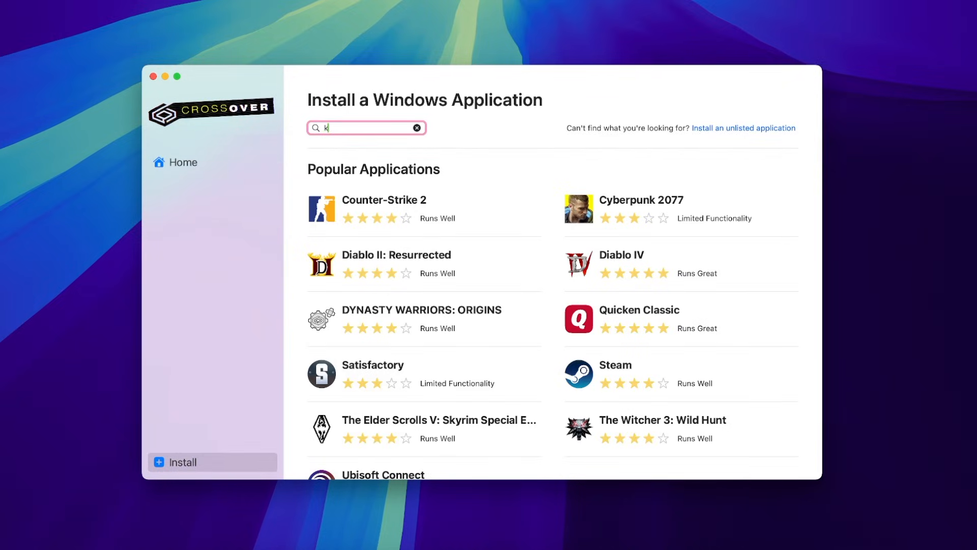
{"action": "type", "text": "itchen"}
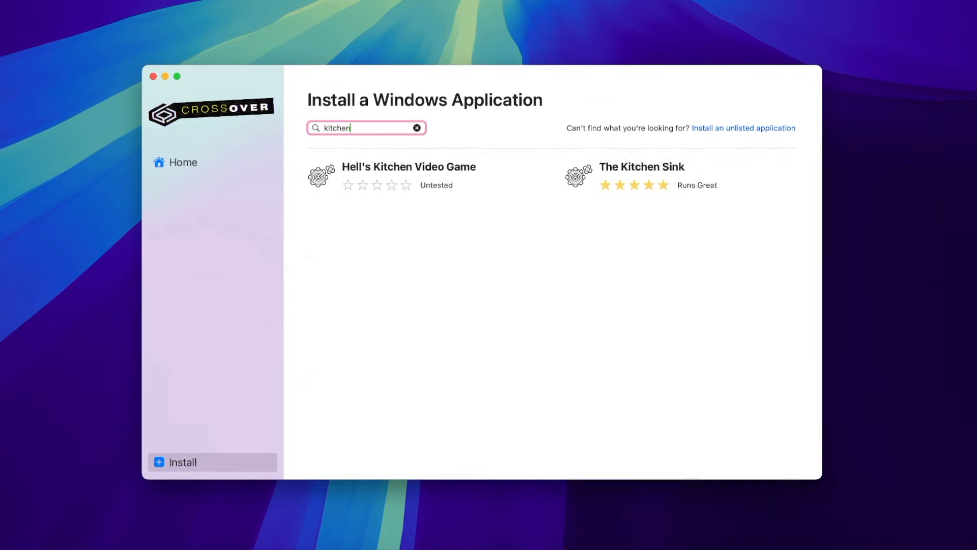
{"action": "left_click", "coordinate": [641, 167]}
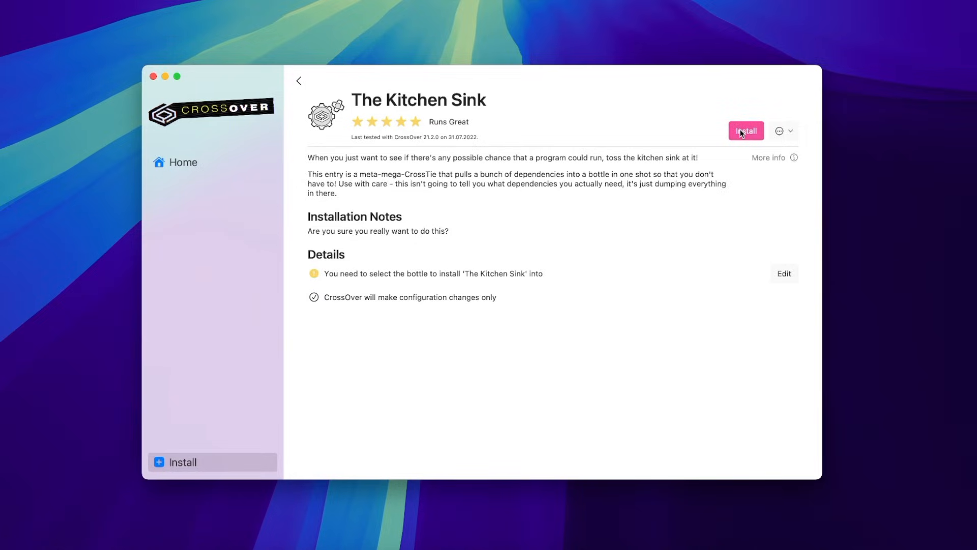
Install The Kitchen Sink into a new Windows 10 64-bit bottle.
{"action": "left_click", "coordinate": [746, 130]}
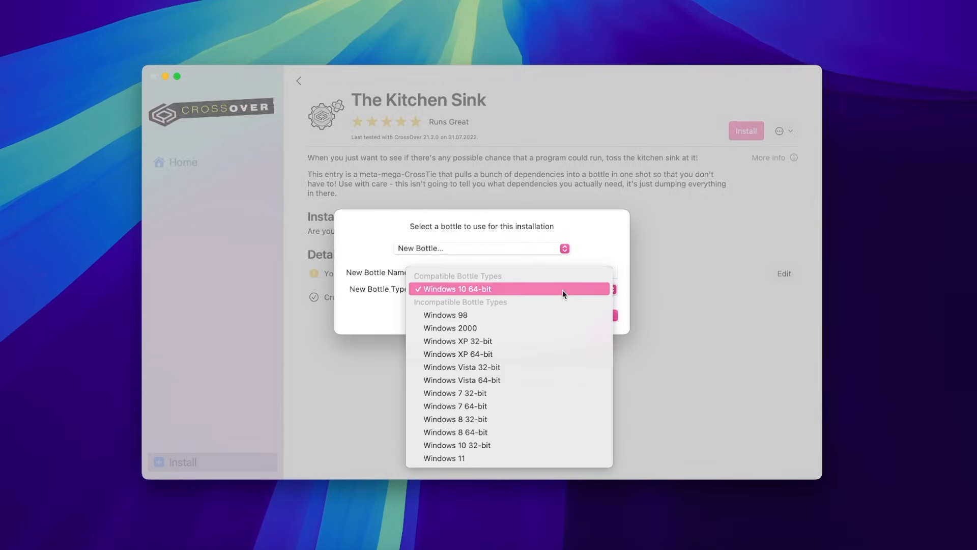
{"action": "left_click", "coordinate": [477, 289]}
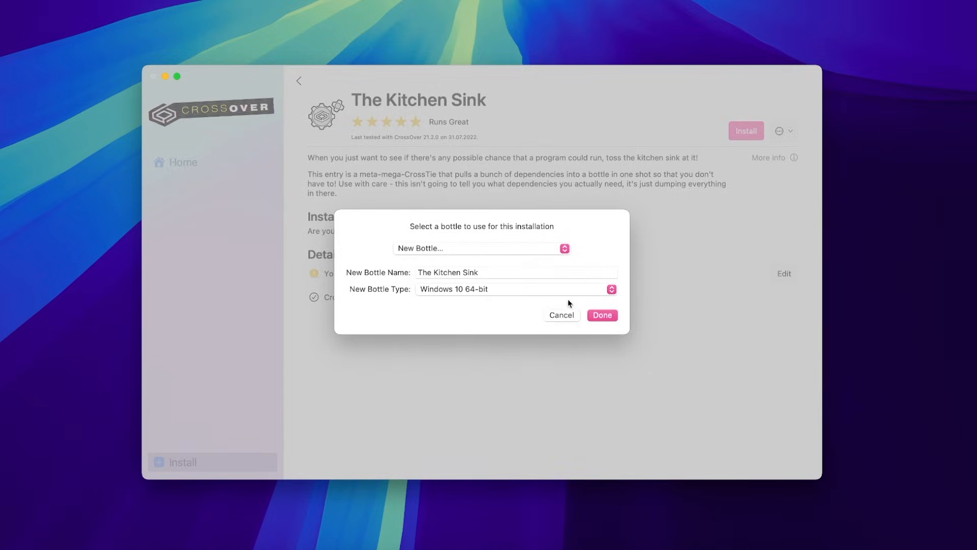
{"action": "left_click", "coordinate": [602, 316]}
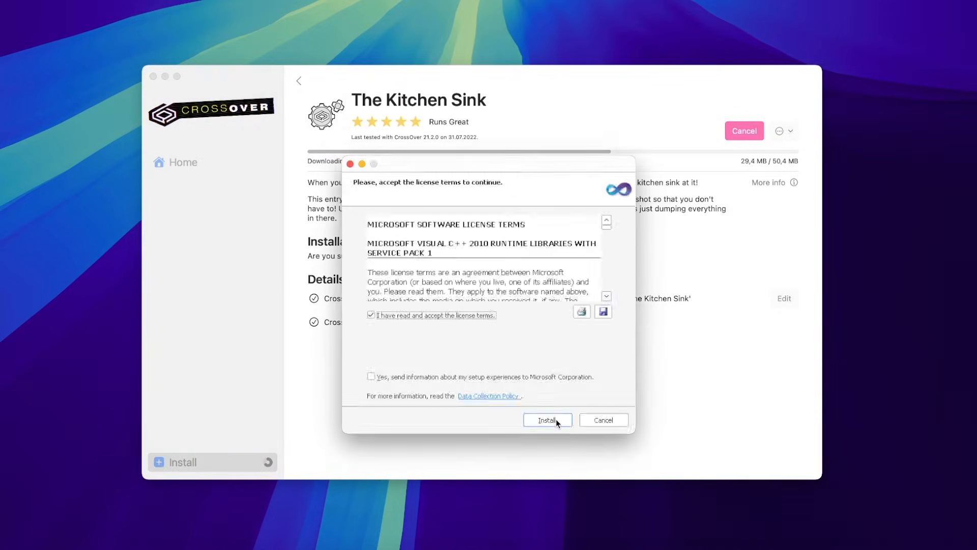
Accept the Visual C++ and DirectX licences and continue MSXML setup with name 'N'.
{"action": "left_click", "coordinate": [547, 420]}
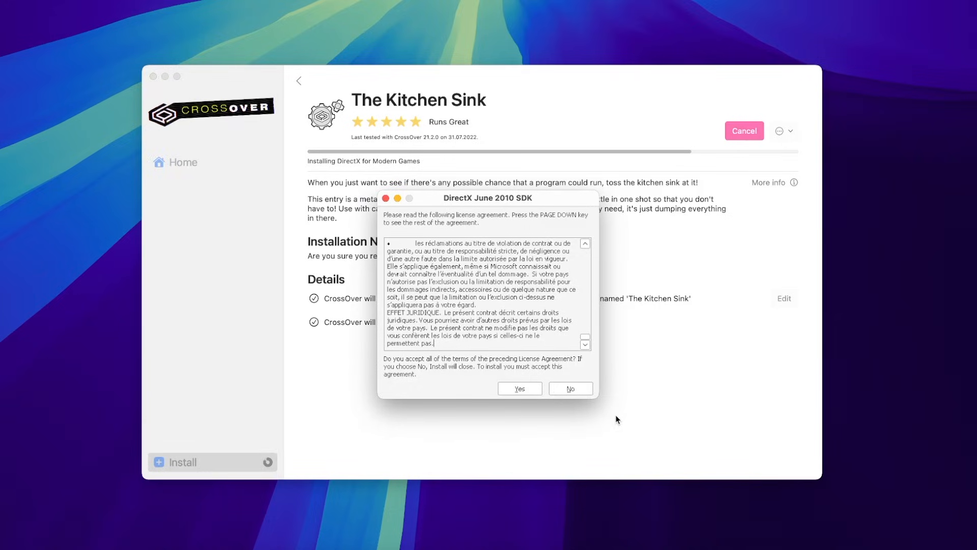
{"action": "left_click", "coordinate": [519, 389]}
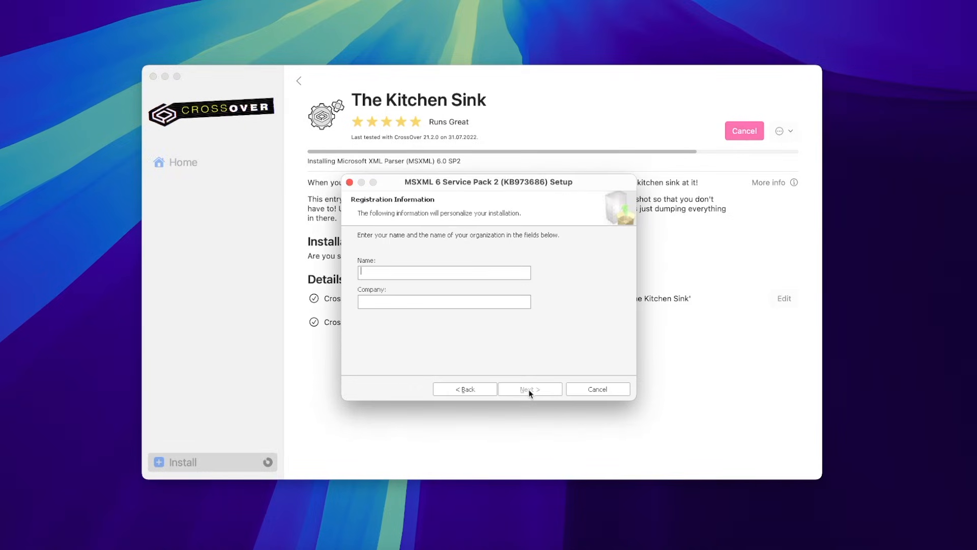
{"action": "type", "text": "Name"}
{"action": "left_click", "coordinate": [444, 302]}
{"action": "type", "text": "Company"}
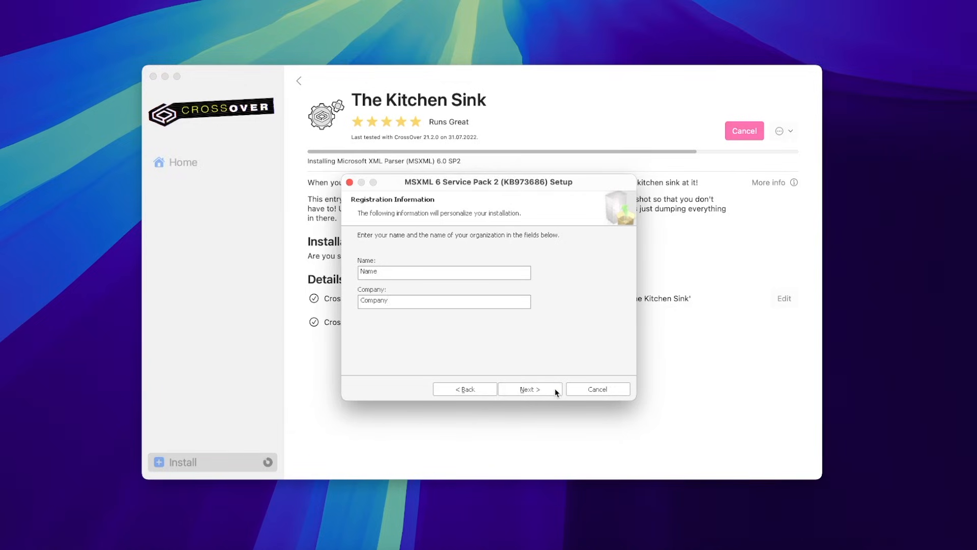
{"action": "left_click", "coordinate": [530, 389]}
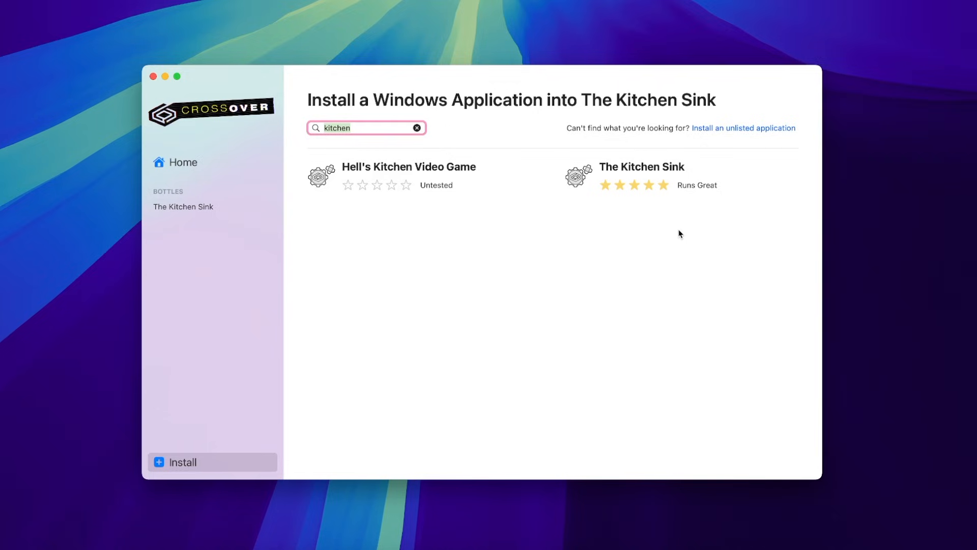
Search 'stea' and install Steam into The Kitchen Sink bottle.
{"action": "type", "text": "steam"}
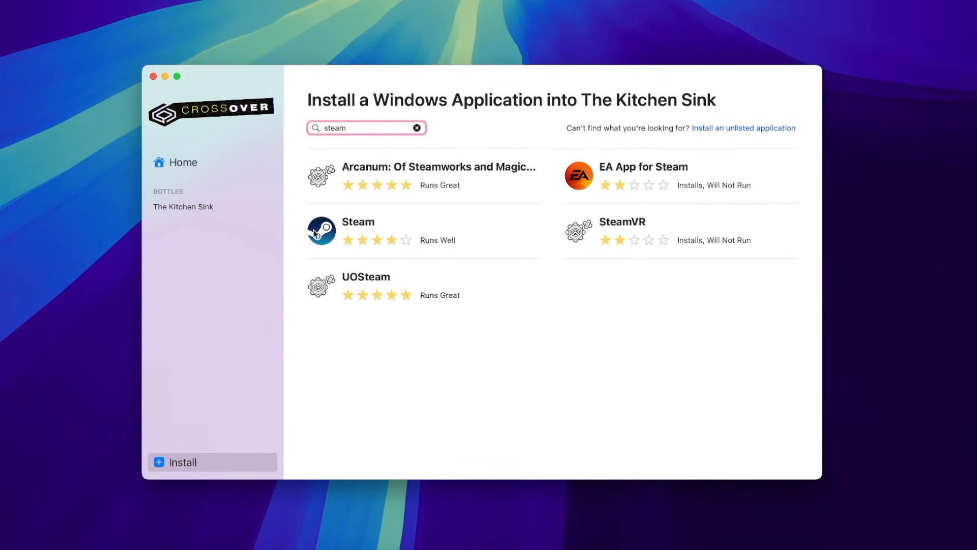
{"action": "left_click", "coordinate": [358, 222]}
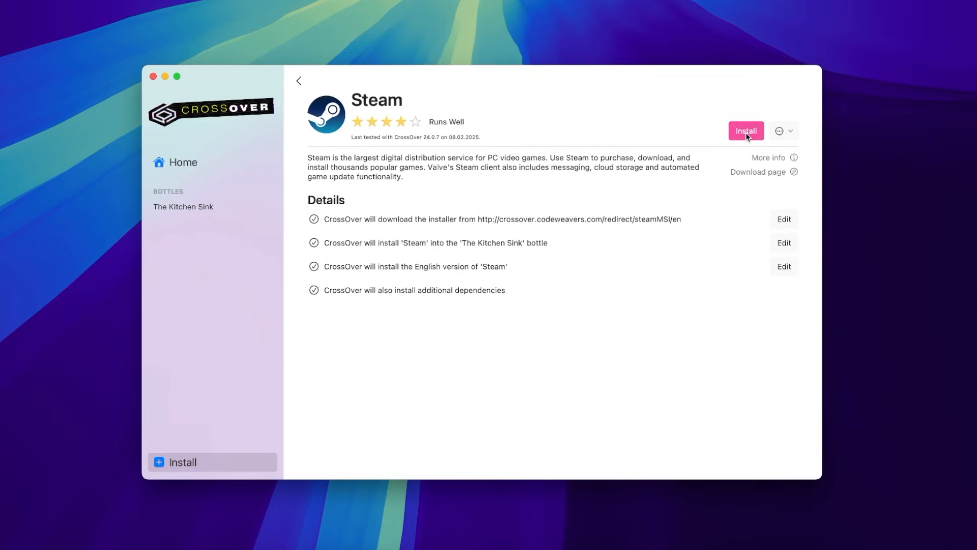
{"action": "left_click", "coordinate": [747, 130]}
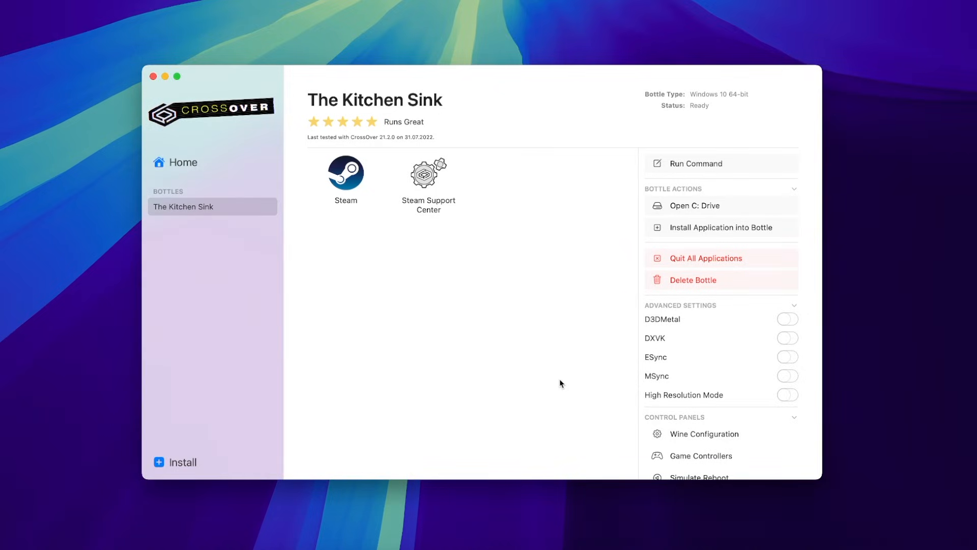
Select The Sims Legacy Collection in the Steam library and play it.
{"action": "left_click", "coordinate": [346, 173]}
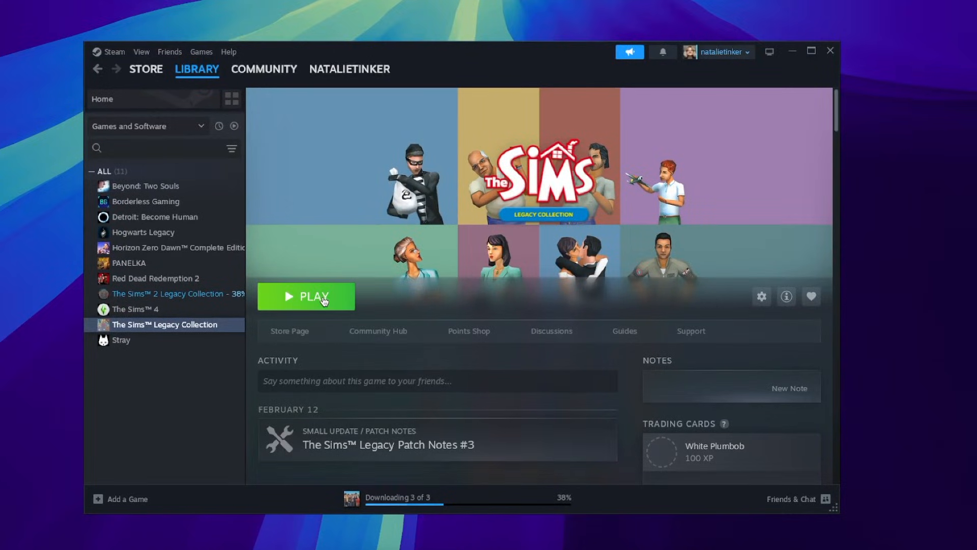
{"action": "left_click", "coordinate": [318, 298]}
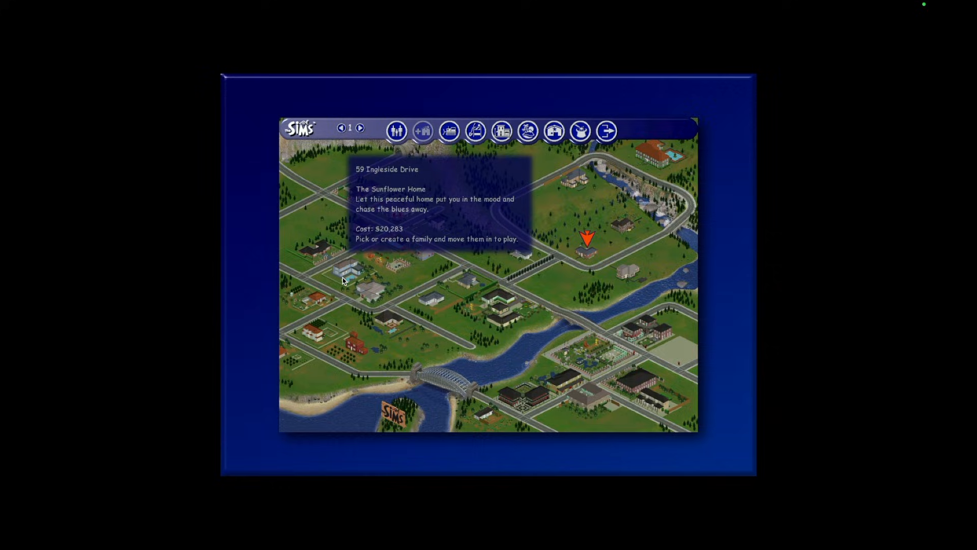
{"action": "mouse_move", "coordinate": [344, 298]}
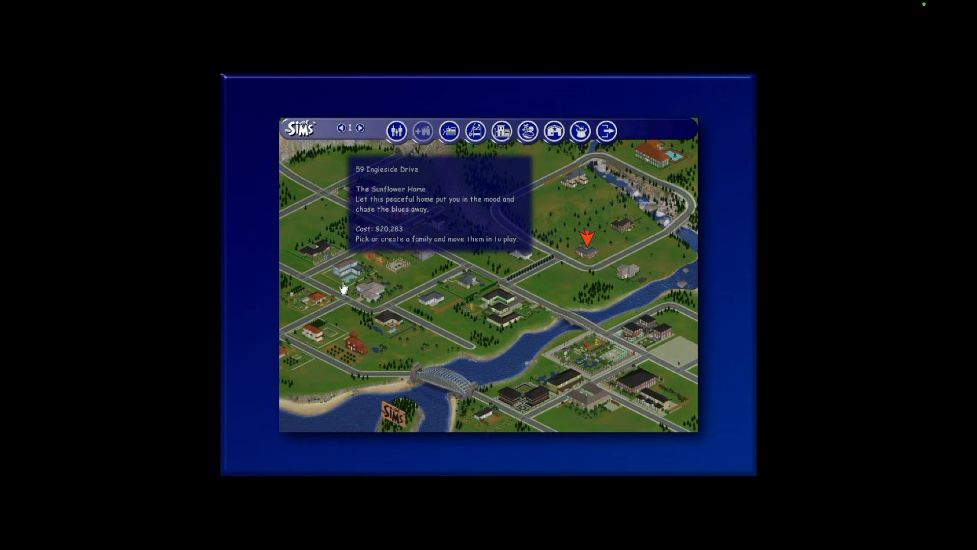